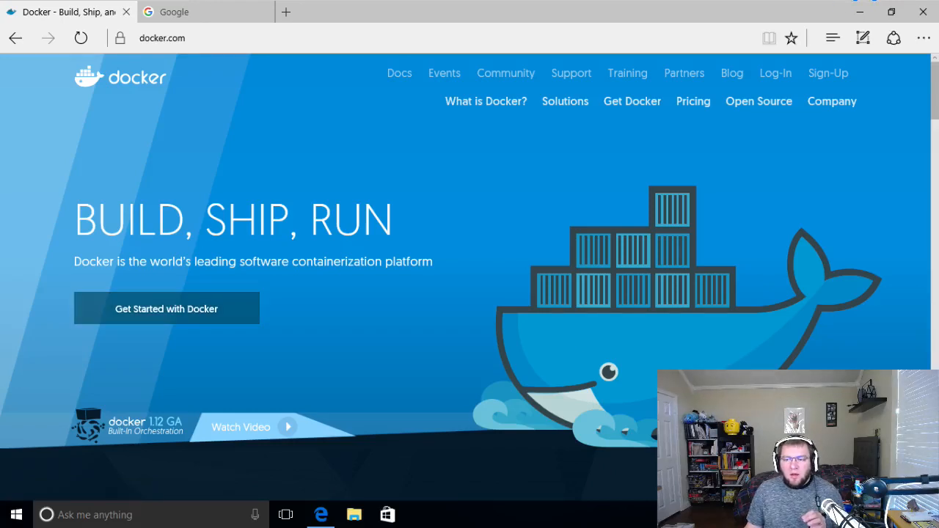
{"action": "mouse_move", "coordinate": [173, 311]}
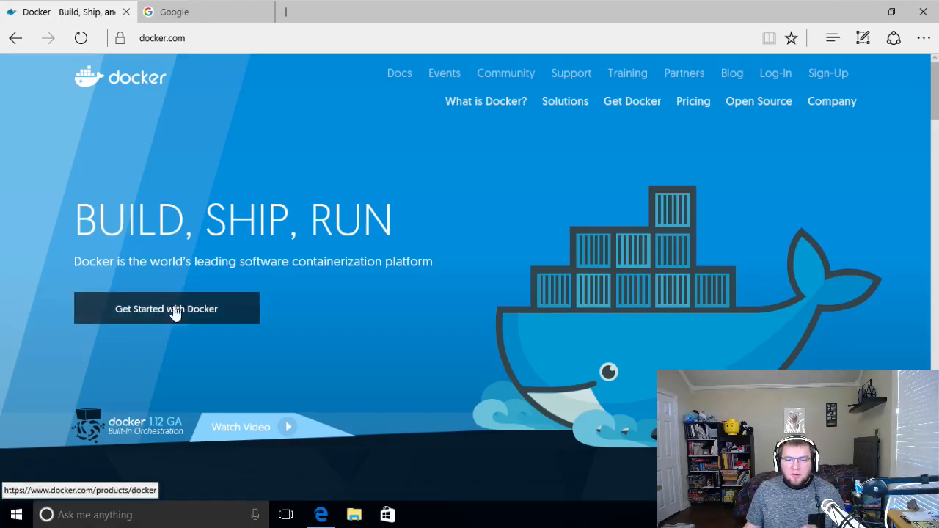
{"action": "mouse_move", "coordinate": [205, 22]}
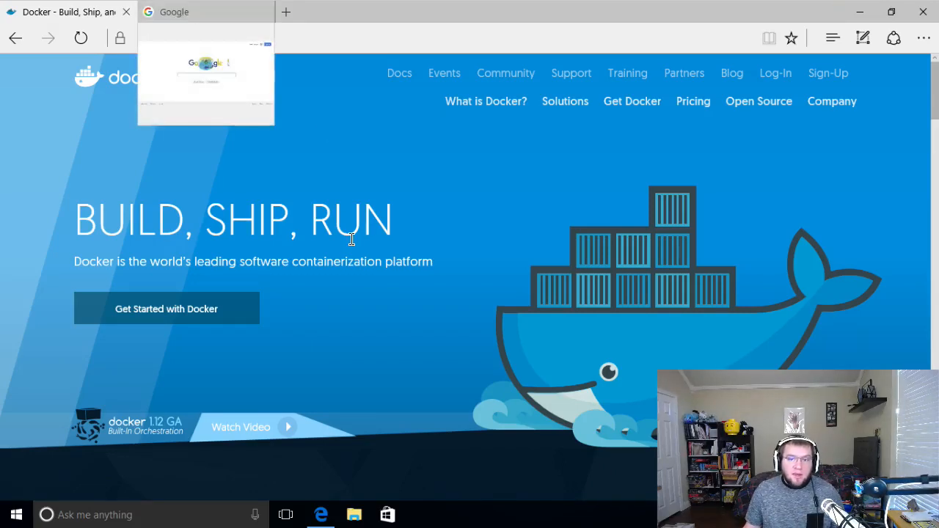
{"action": "mouse_move", "coordinate": [187, 308]}
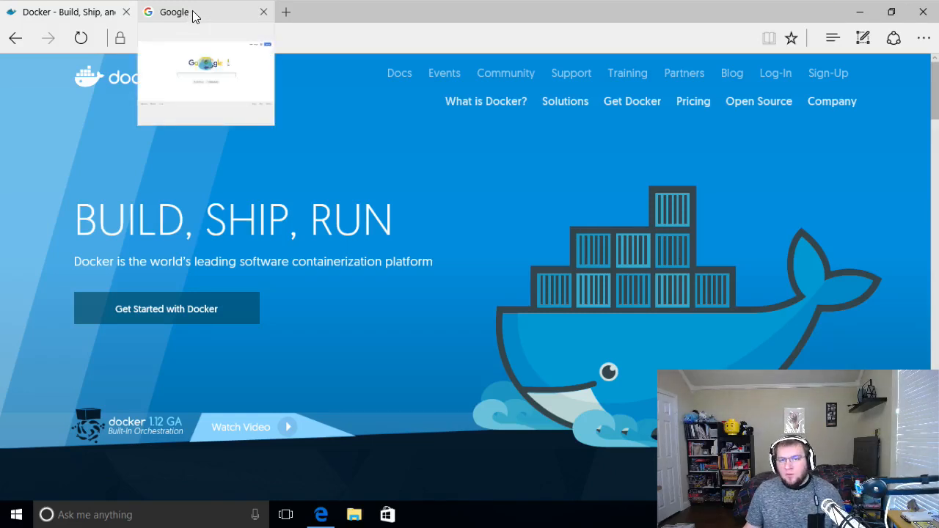
Search Google for 'docker for windows'
{"action": "left_click", "coordinate": [188, 12]}
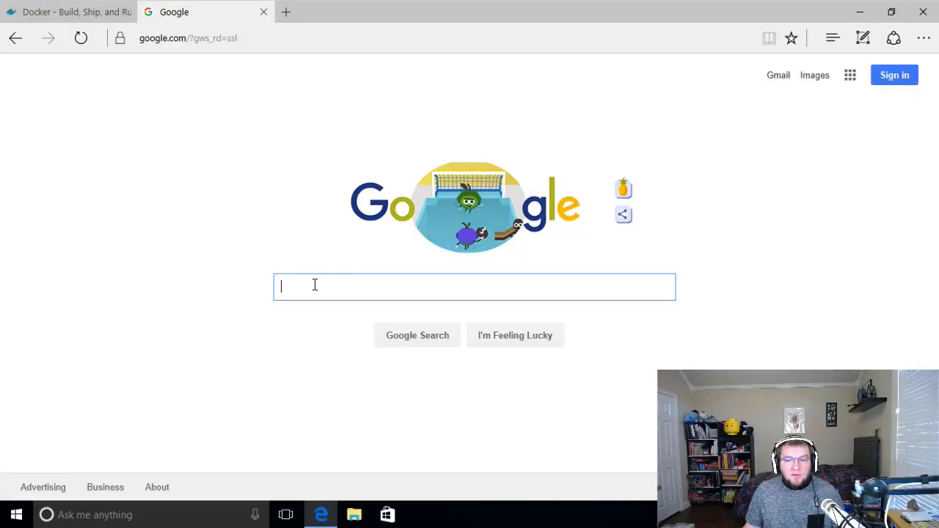
{"action": "mouse_move", "coordinate": [284, 154]}
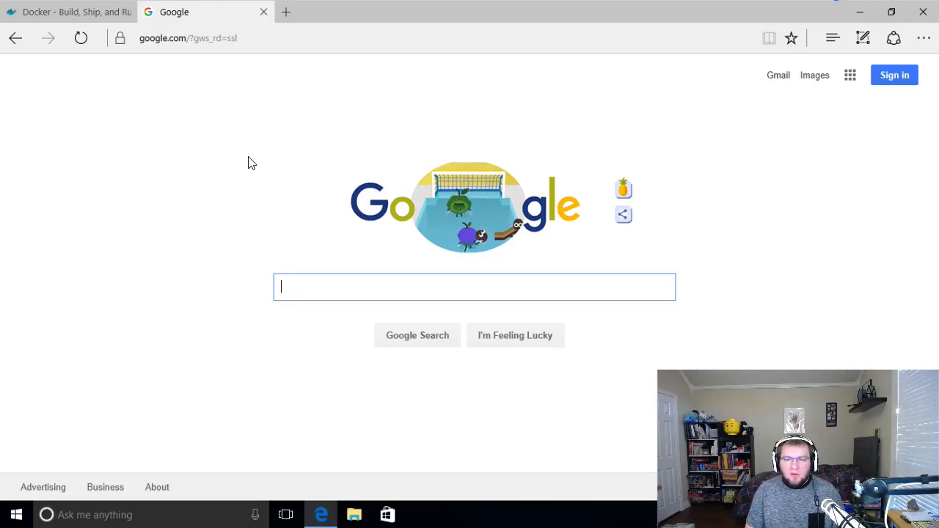
{"action": "type", "text": "docker for windows"}
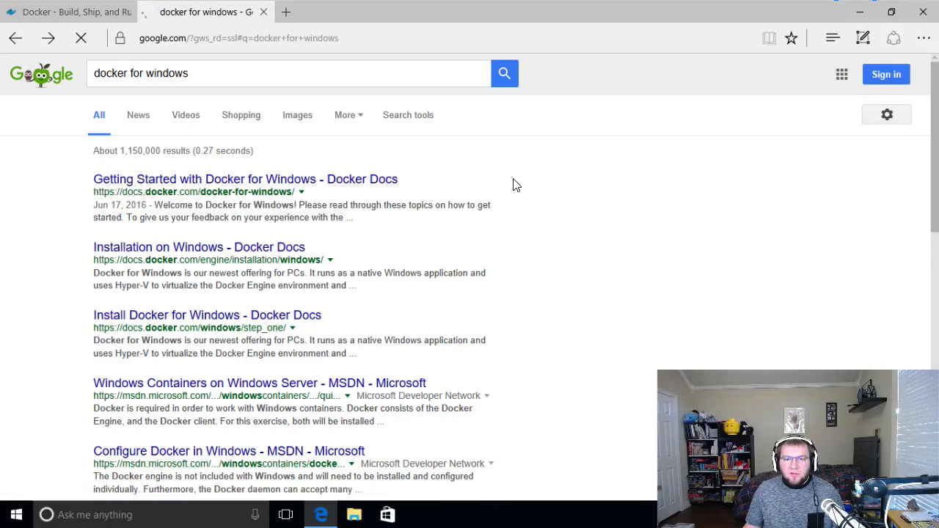
Go into the Getting Started with Docker for Windows result and reach its download section
{"action": "left_click", "coordinate": [236, 179]}
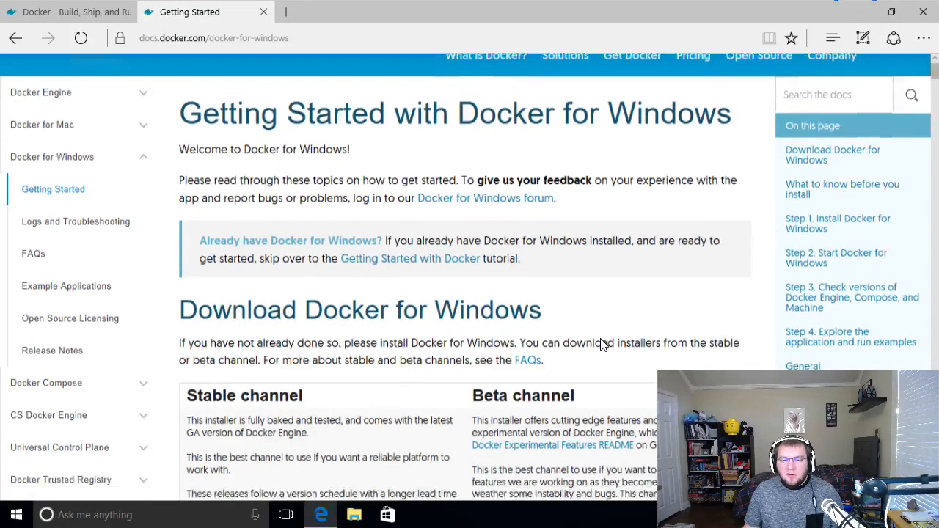
{"action": "scroll", "scroll_direction": "down", "scroll_amount": 3}
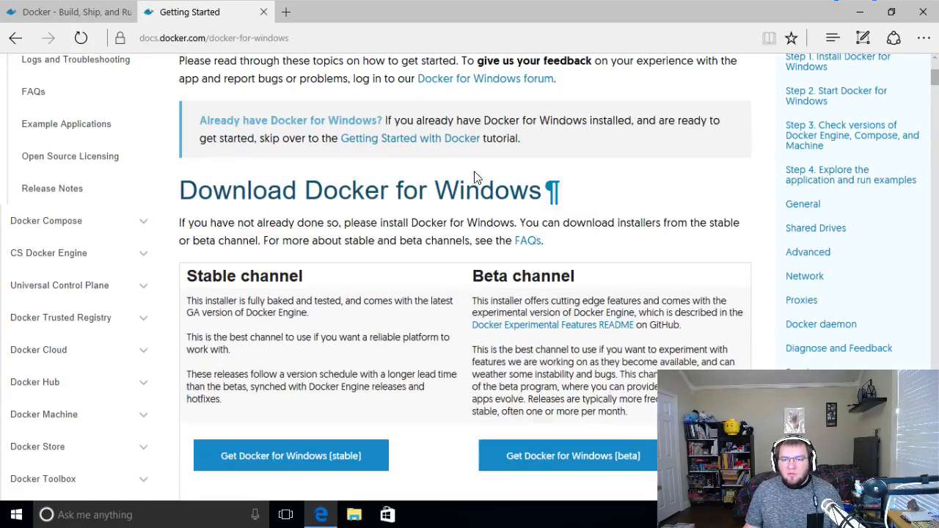
{"action": "scroll", "scroll_direction": "down", "scroll_amount": 3}
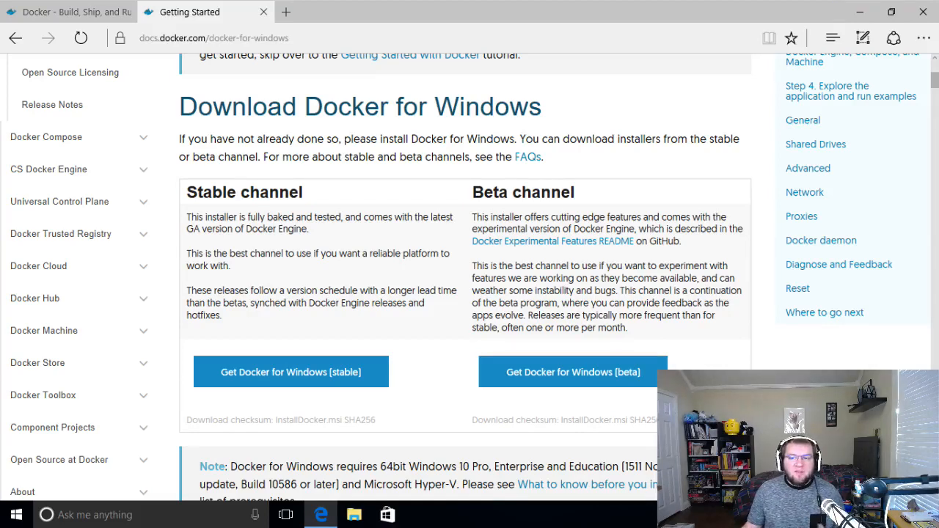
{"action": "mouse_move", "coordinate": [276, 374]}
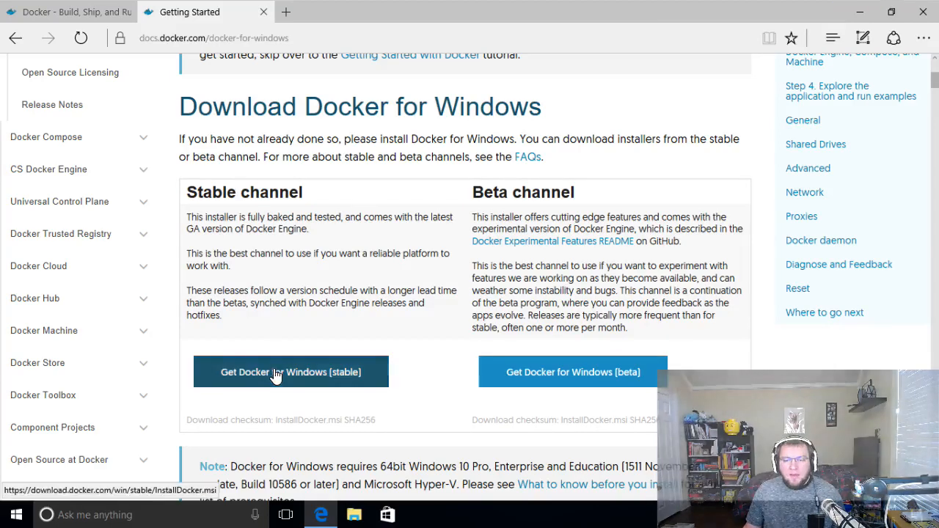
Download 'Get Docker for Windows (stable)' and run InstallDocker.msi from the download bar
{"action": "left_click", "coordinate": [290, 371]}
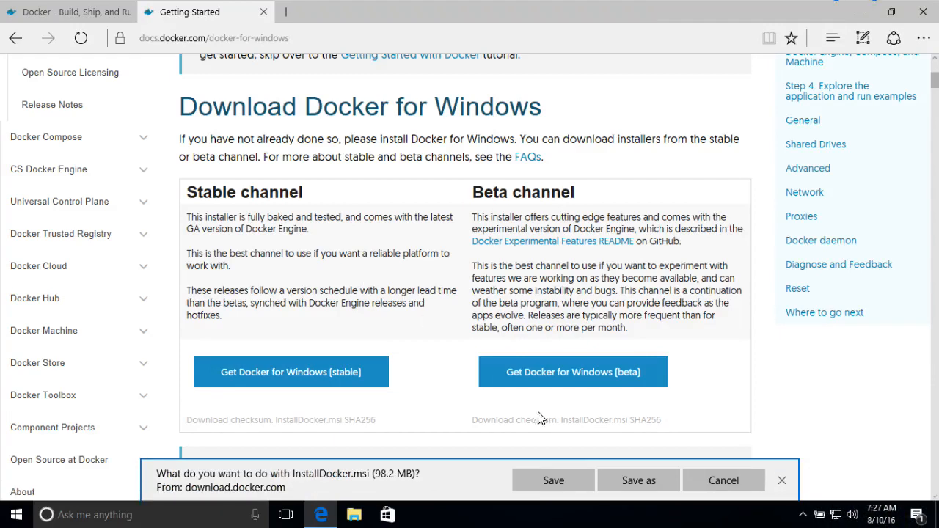
{"action": "left_click", "coordinate": [553, 481]}
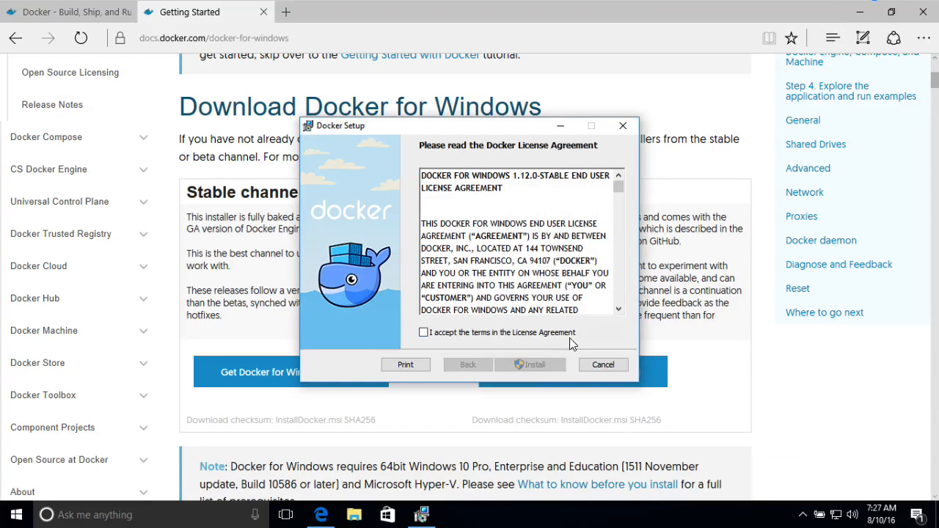
Accept the license terms, install Docker with UAC approval, and finish setup with Docker launching
{"action": "left_click", "coordinate": [422, 332]}
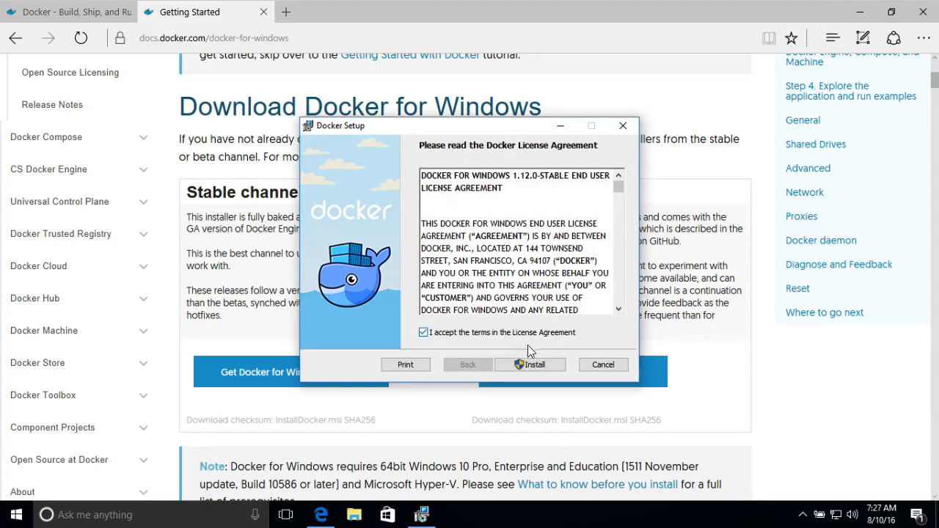
{"action": "left_click", "coordinate": [531, 363]}
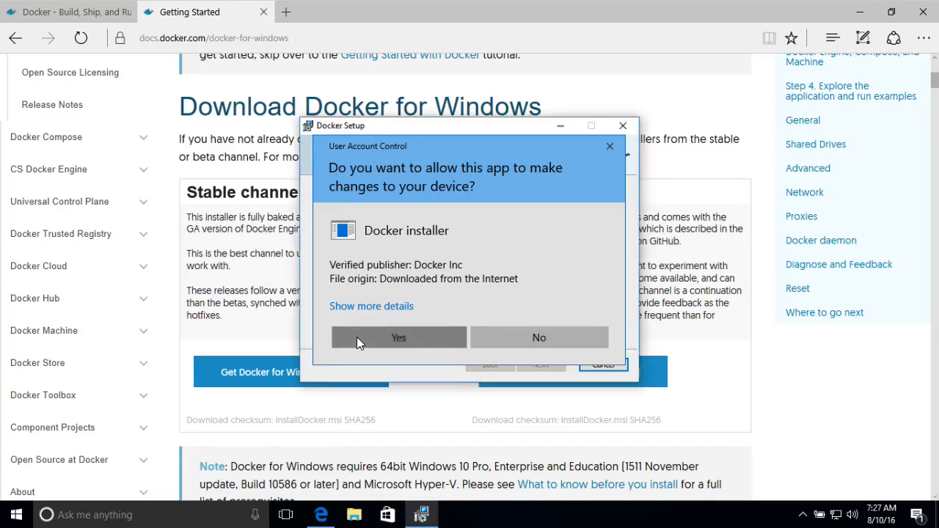
{"action": "left_click", "coordinate": [397, 338]}
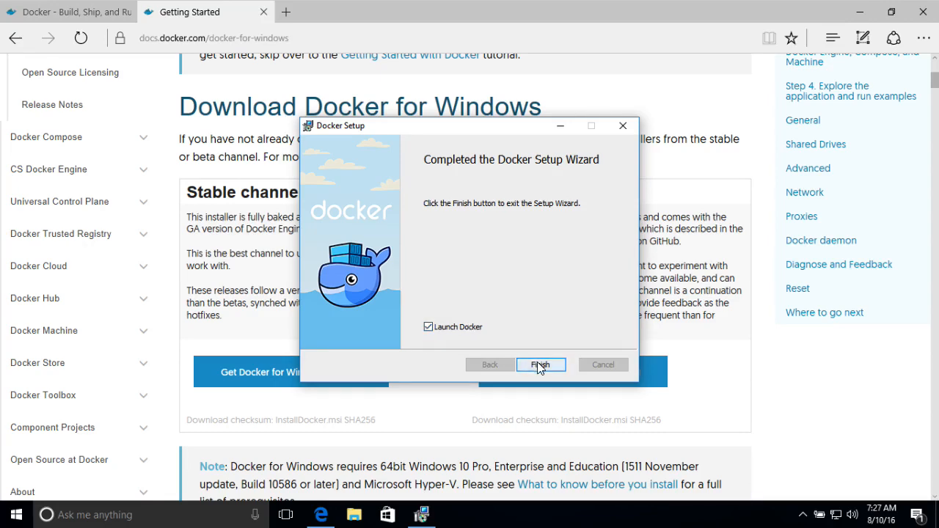
{"action": "left_click", "coordinate": [539, 363]}
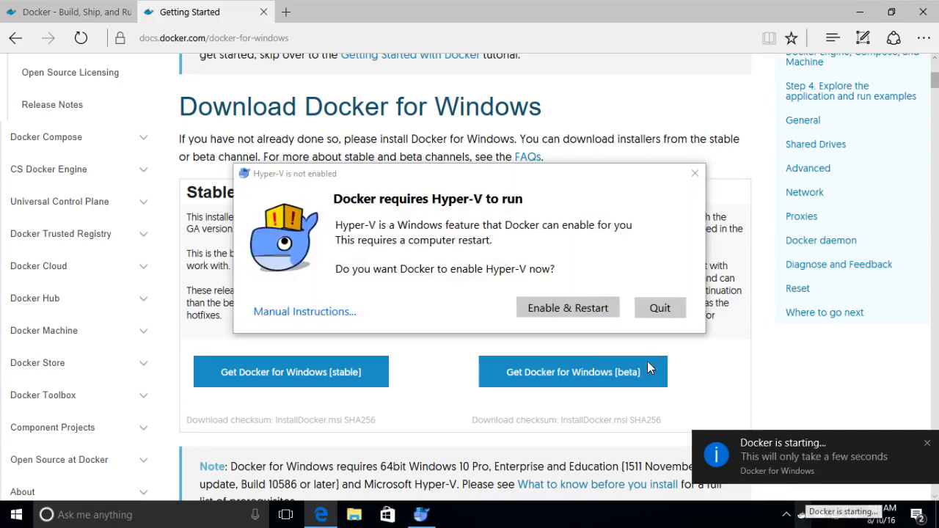
{"action": "mouse_move", "coordinate": [352, 208]}
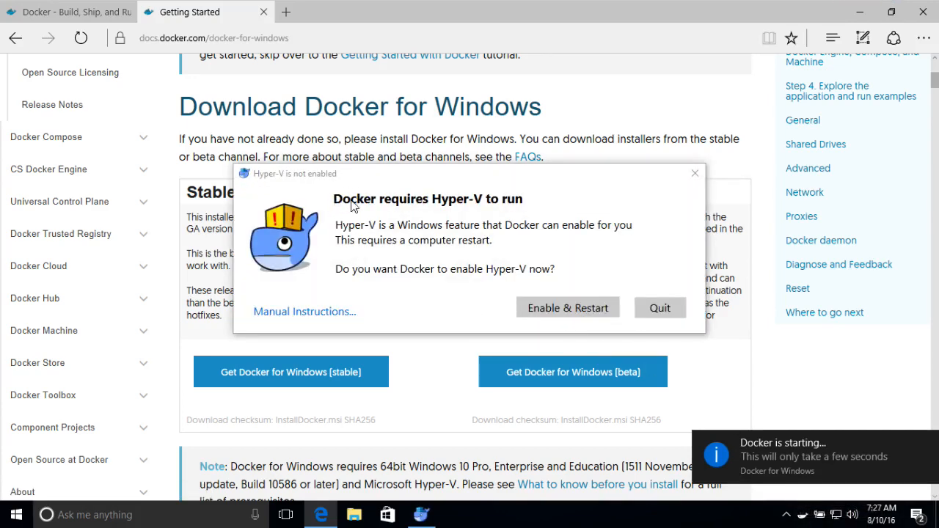
{"action": "mouse_move", "coordinate": [328, 268]}
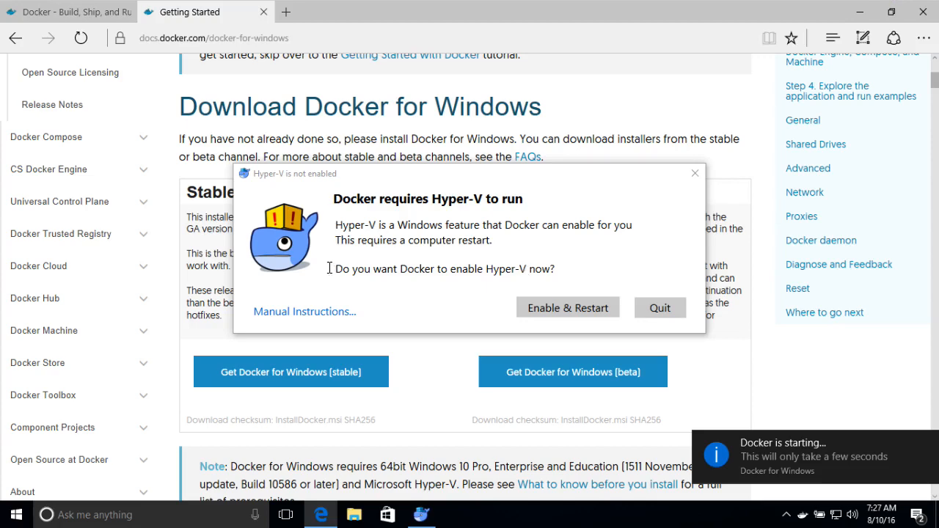
{"action": "mouse_move", "coordinate": [559, 311]}
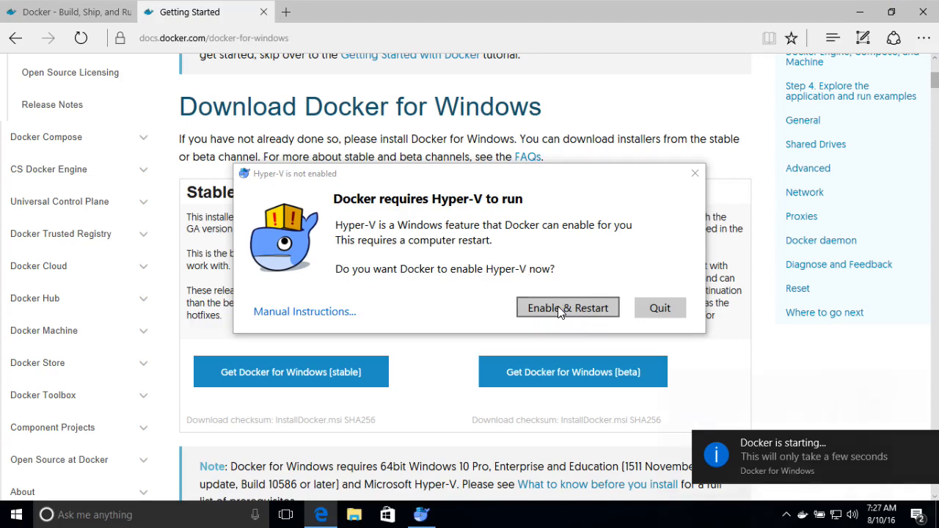
Choose Enable & Restart so Docker turns on Hyper-V and reboots the machine
{"action": "left_click", "coordinate": [568, 308]}
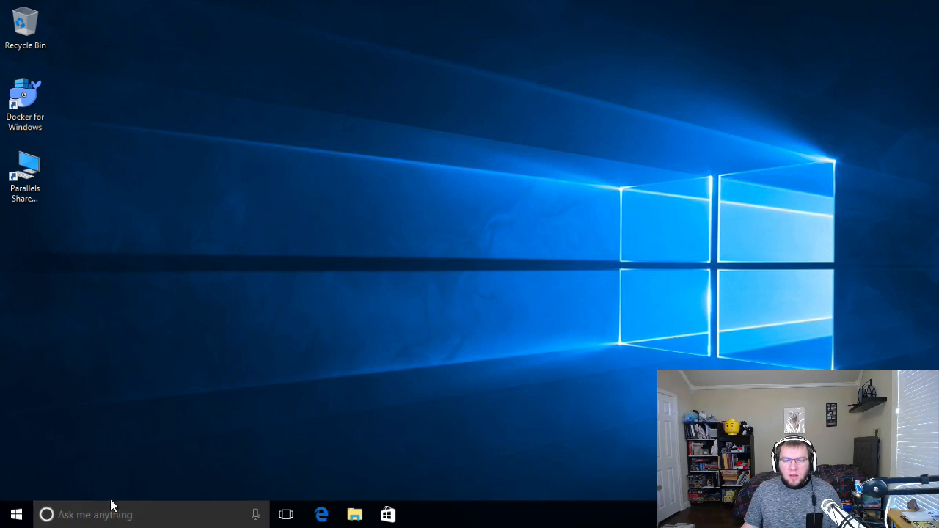
Find Command Prompt via taskbar search for 'comman' and launch it
{"action": "type", "text": "comman"}
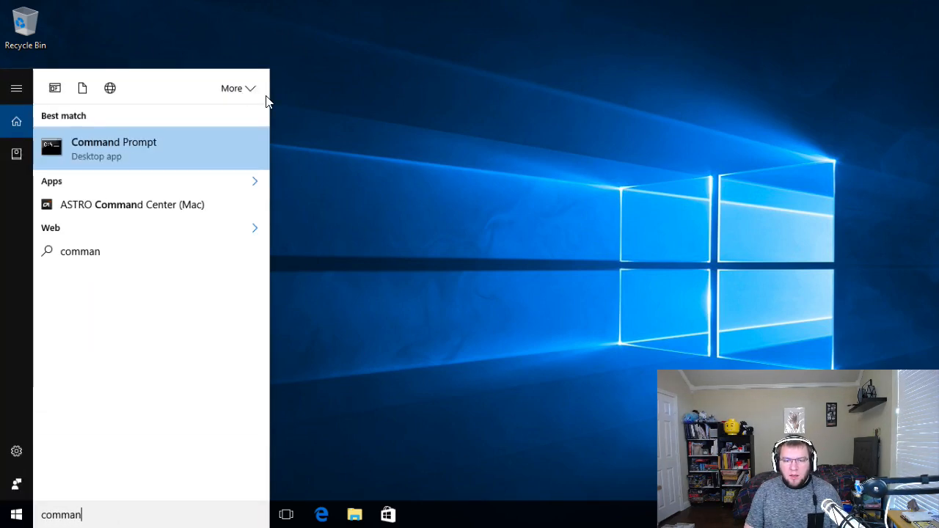
{"action": "left_click", "coordinate": [115, 148]}
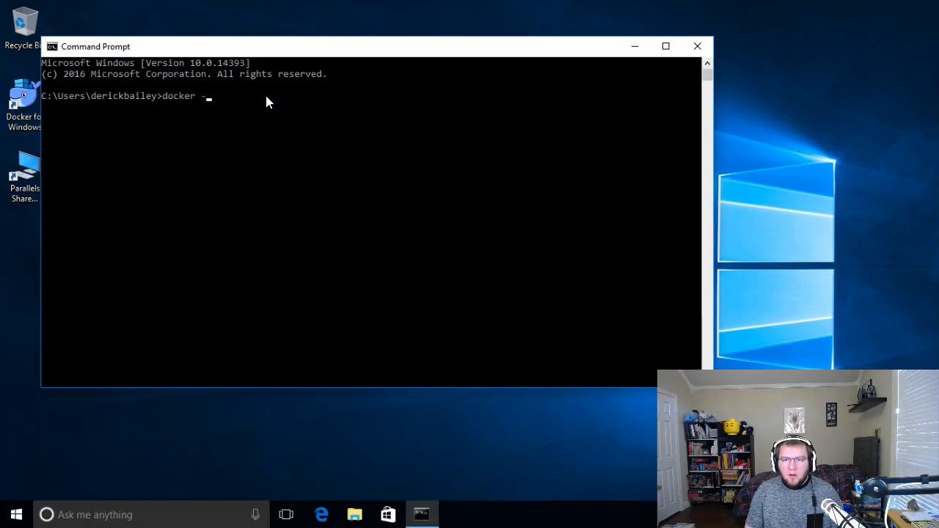